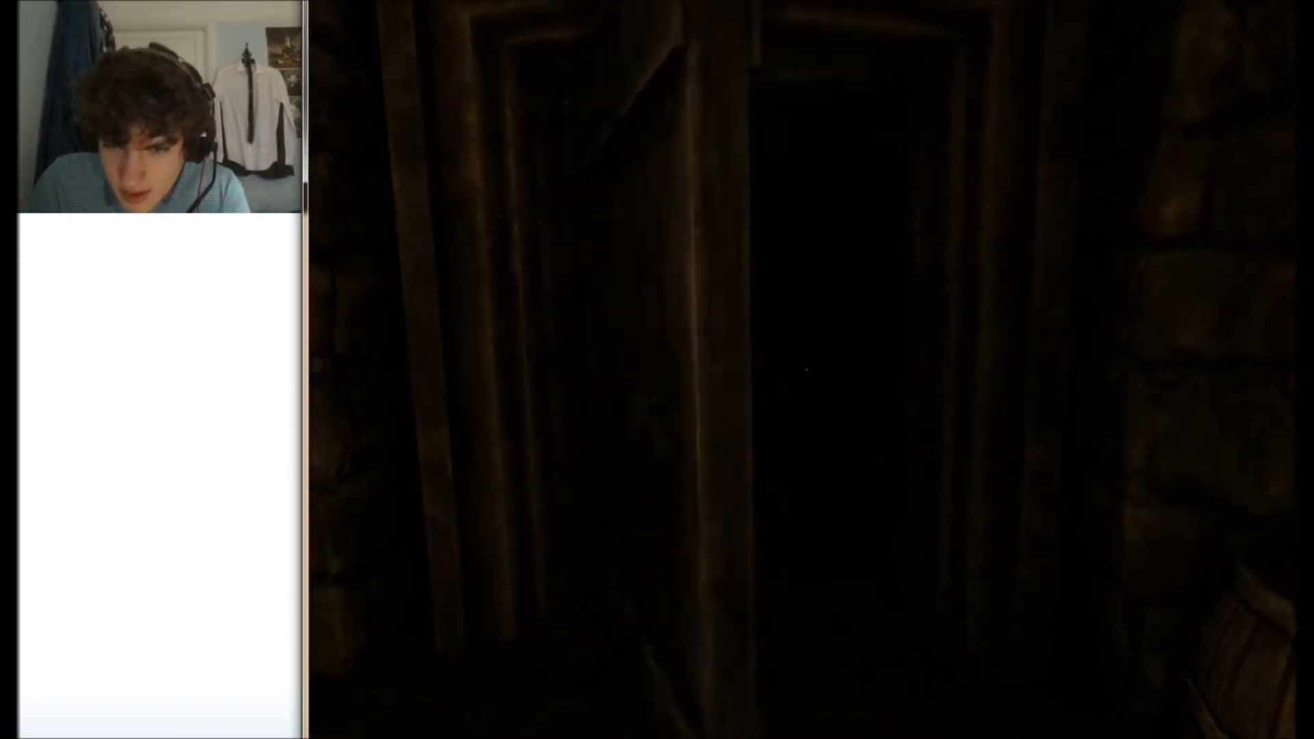
mouse_move(813, 377)
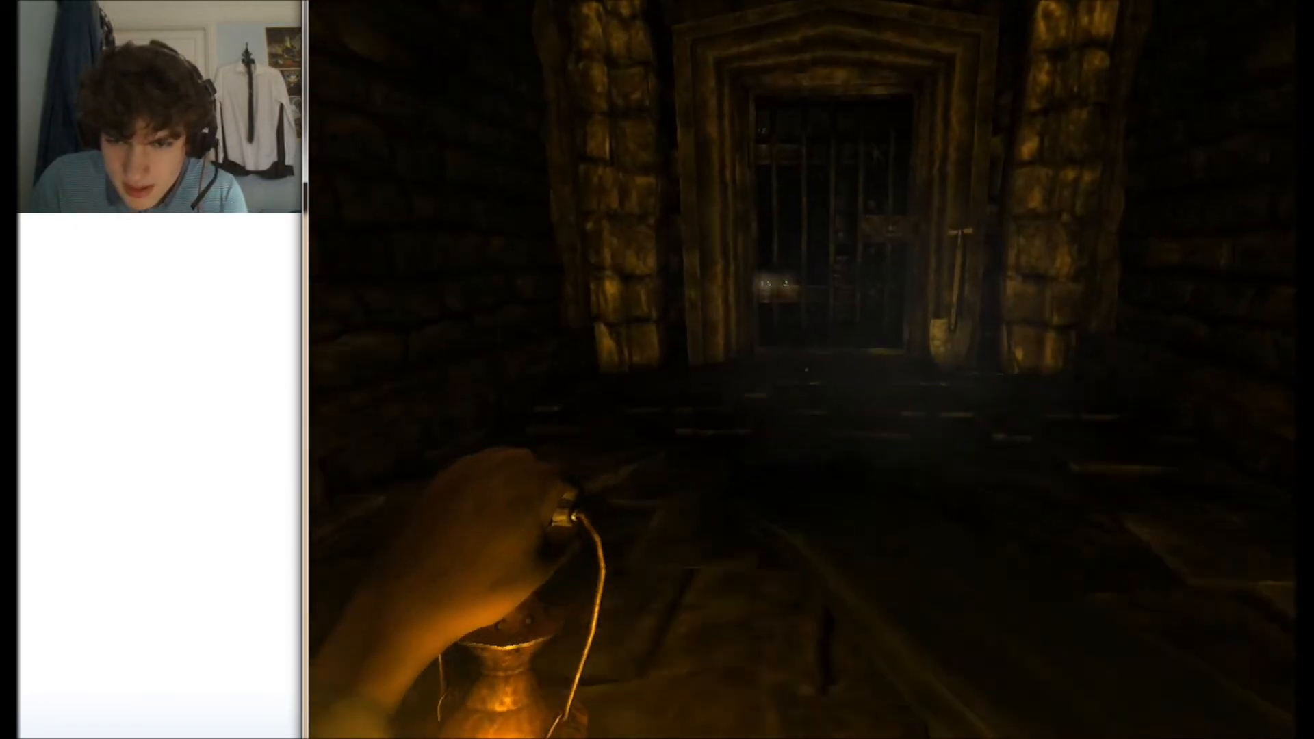
- Walk forward through the dungeon with the lantern toward the barred iron gate
key("w")
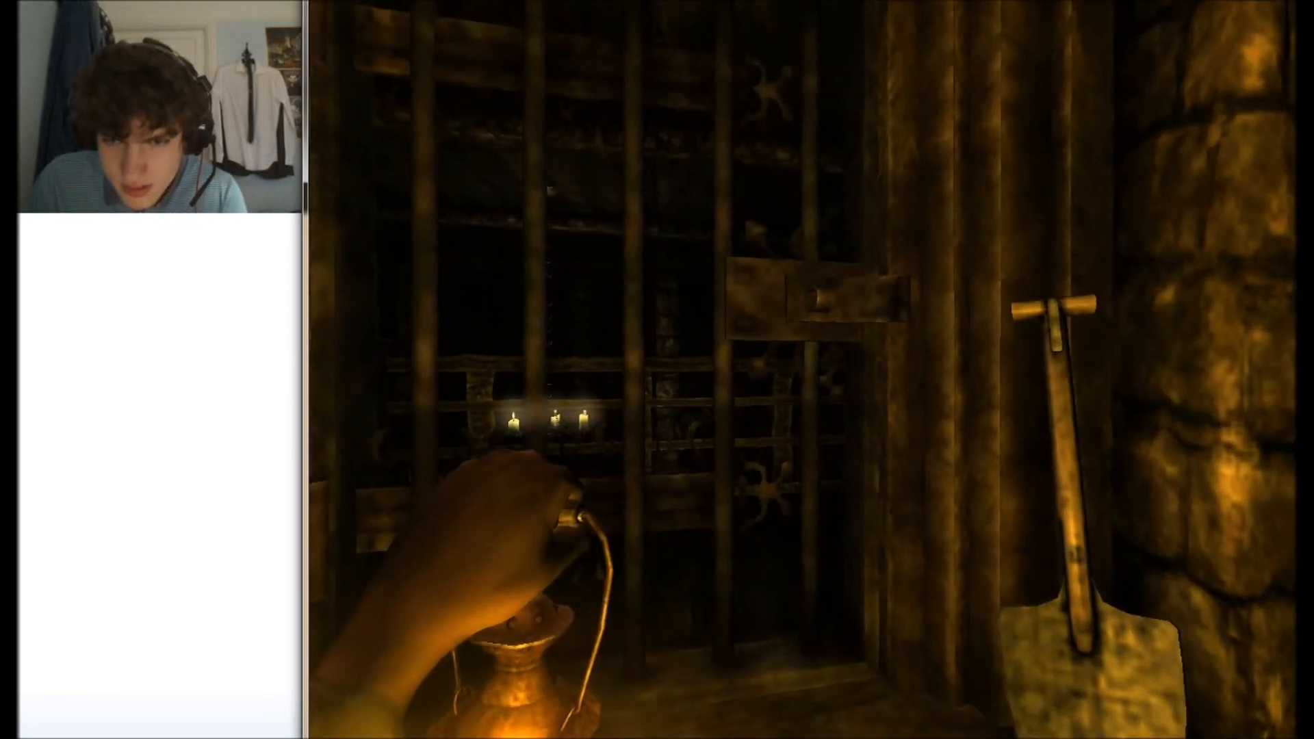
mouse_move(754, 377)
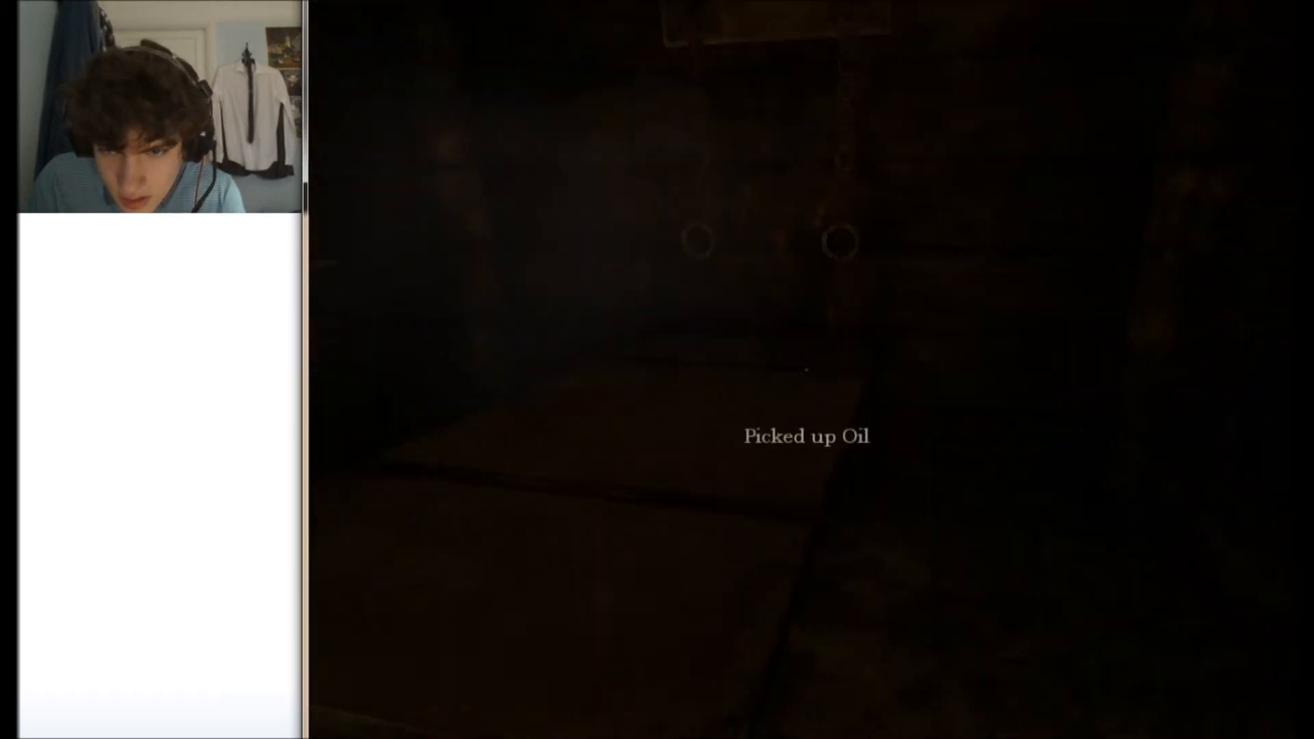
mouse_move(805, 369)
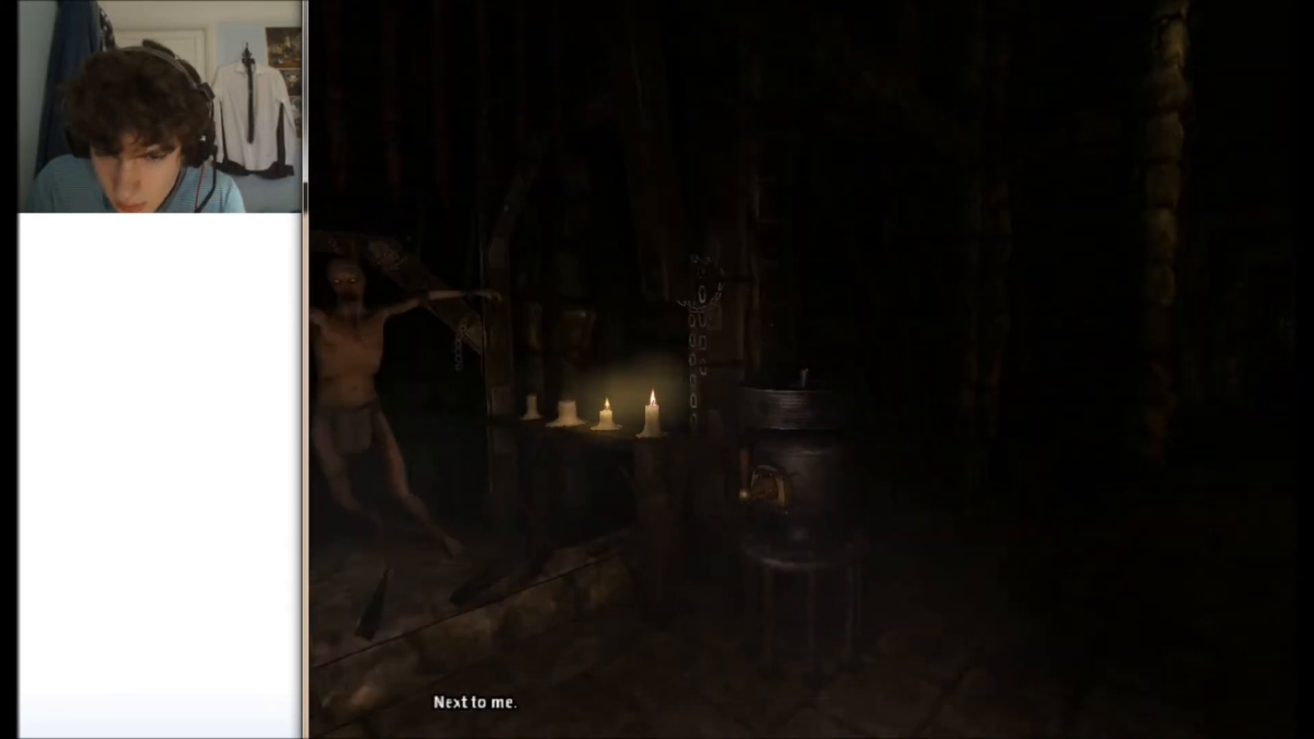
mouse_move(754, 377)
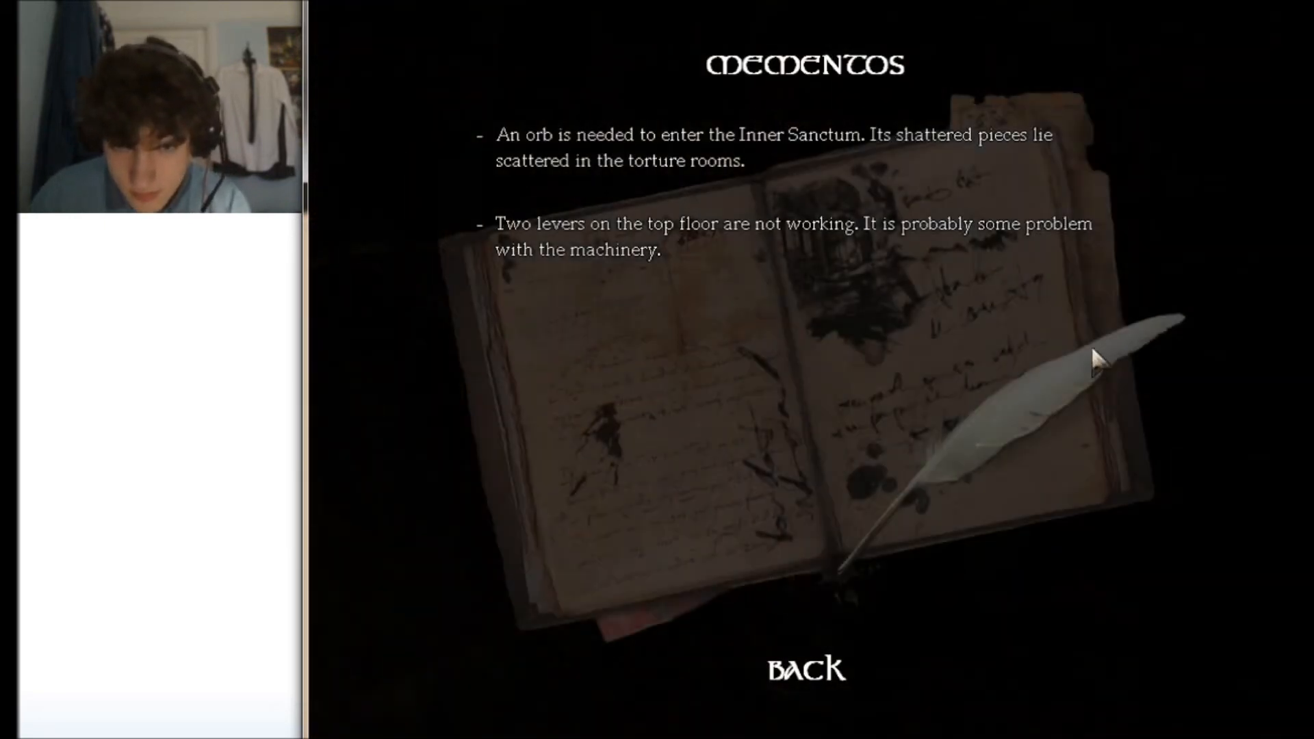
mouse_move(914, 348)
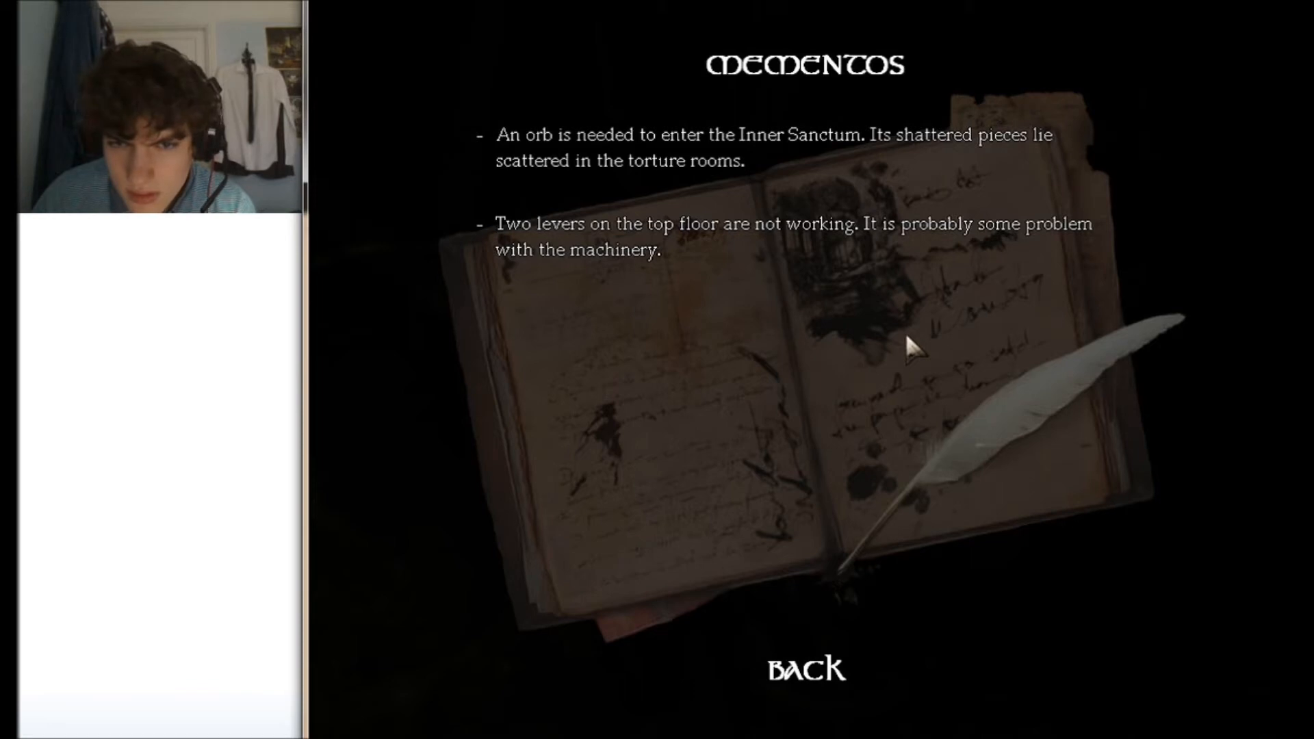
- Return from the Mementos journal to the game after reading the new objective about Johann Weyer's note
left_click(803, 668)
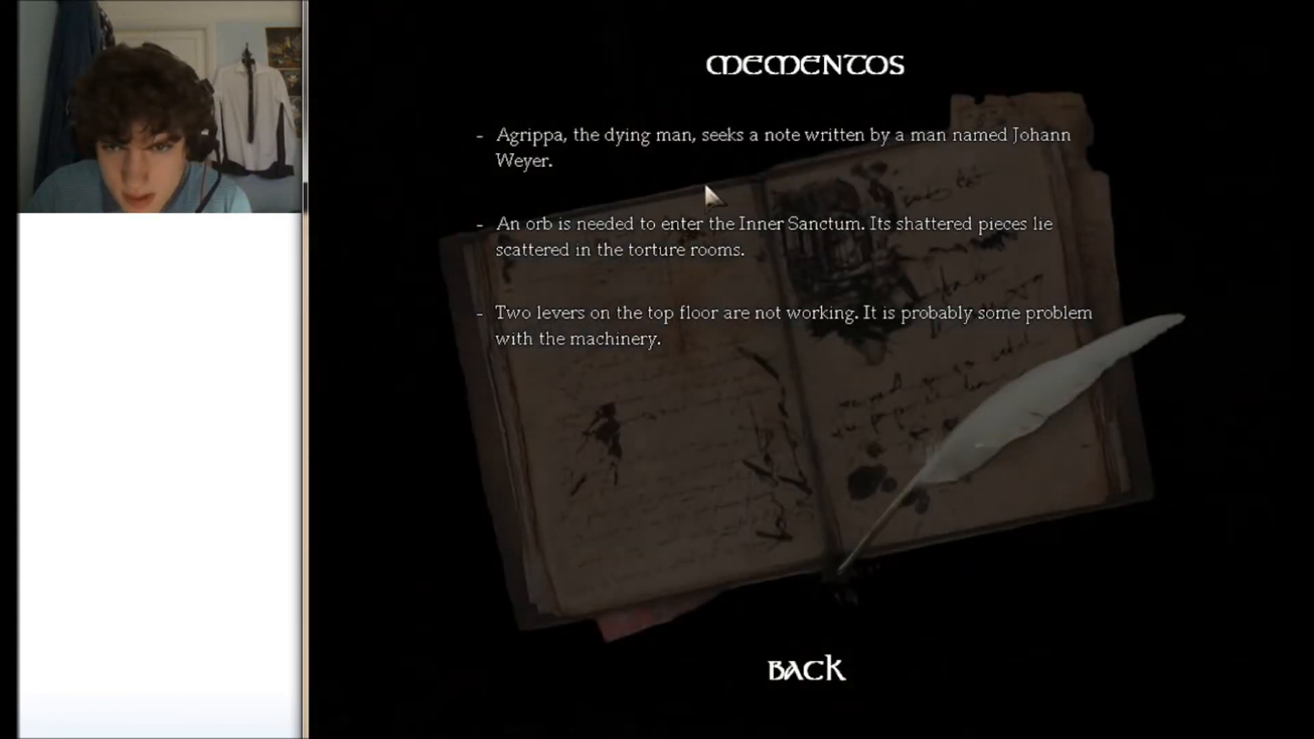
mouse_move(910, 164)
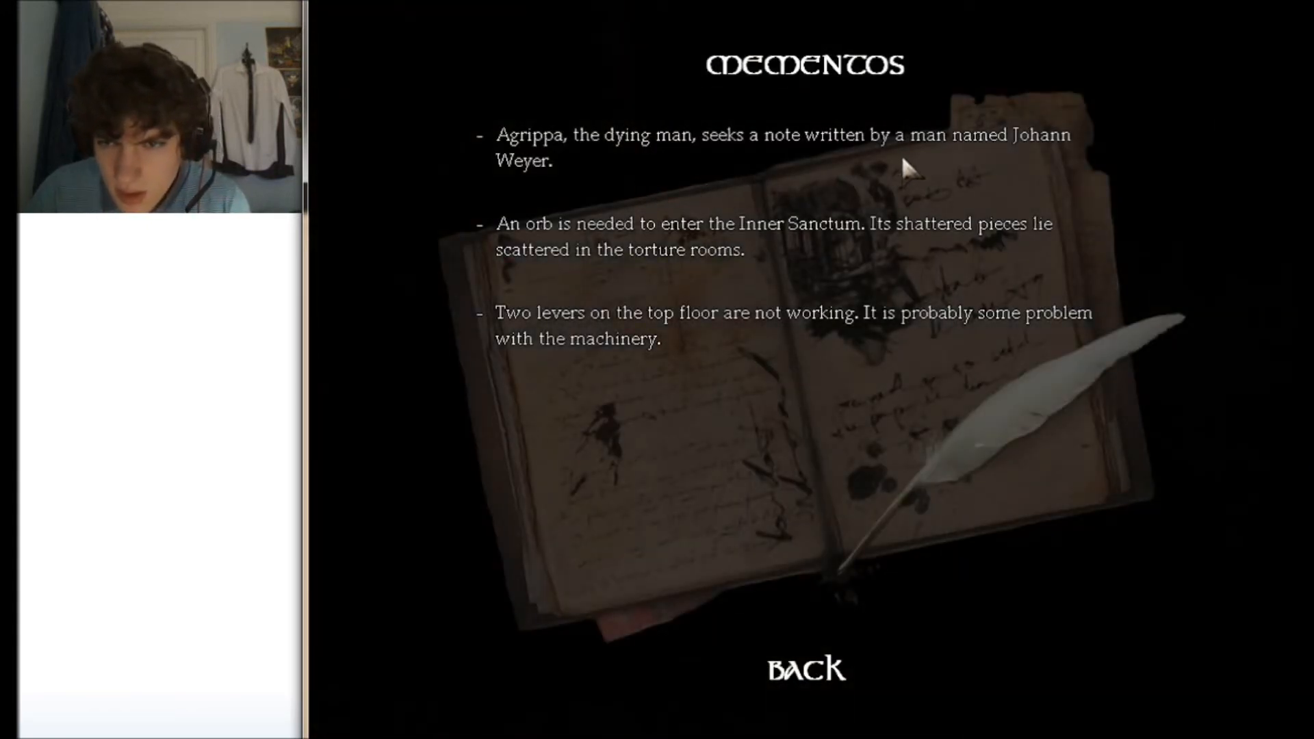
left_click(805, 669)
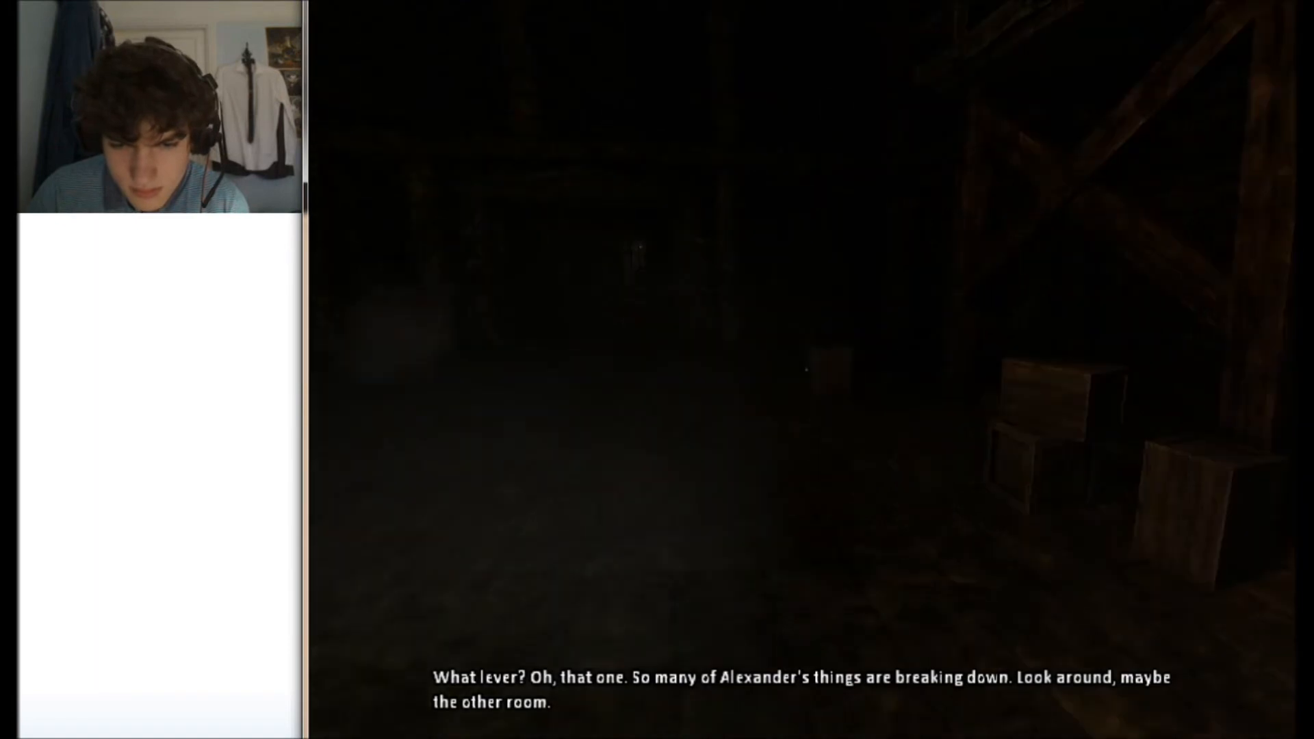
mouse_move(805, 369)
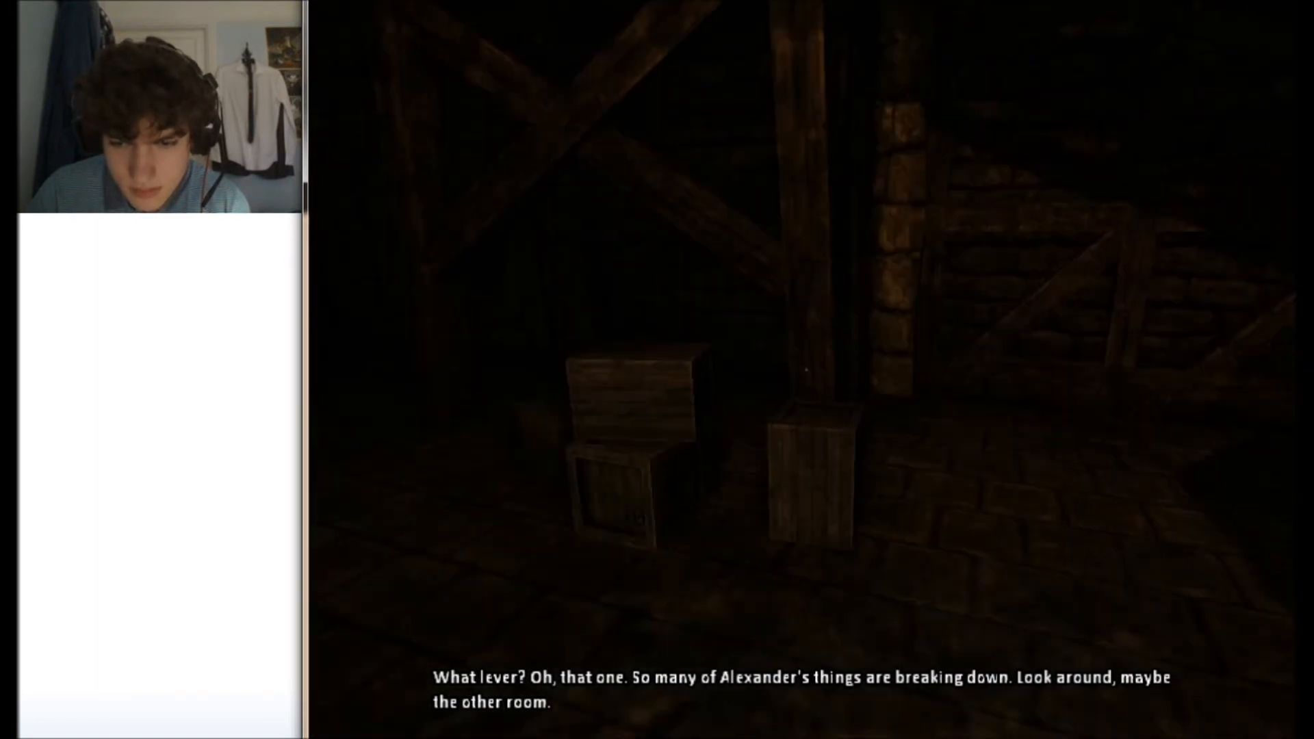
mouse_move(796, 377)
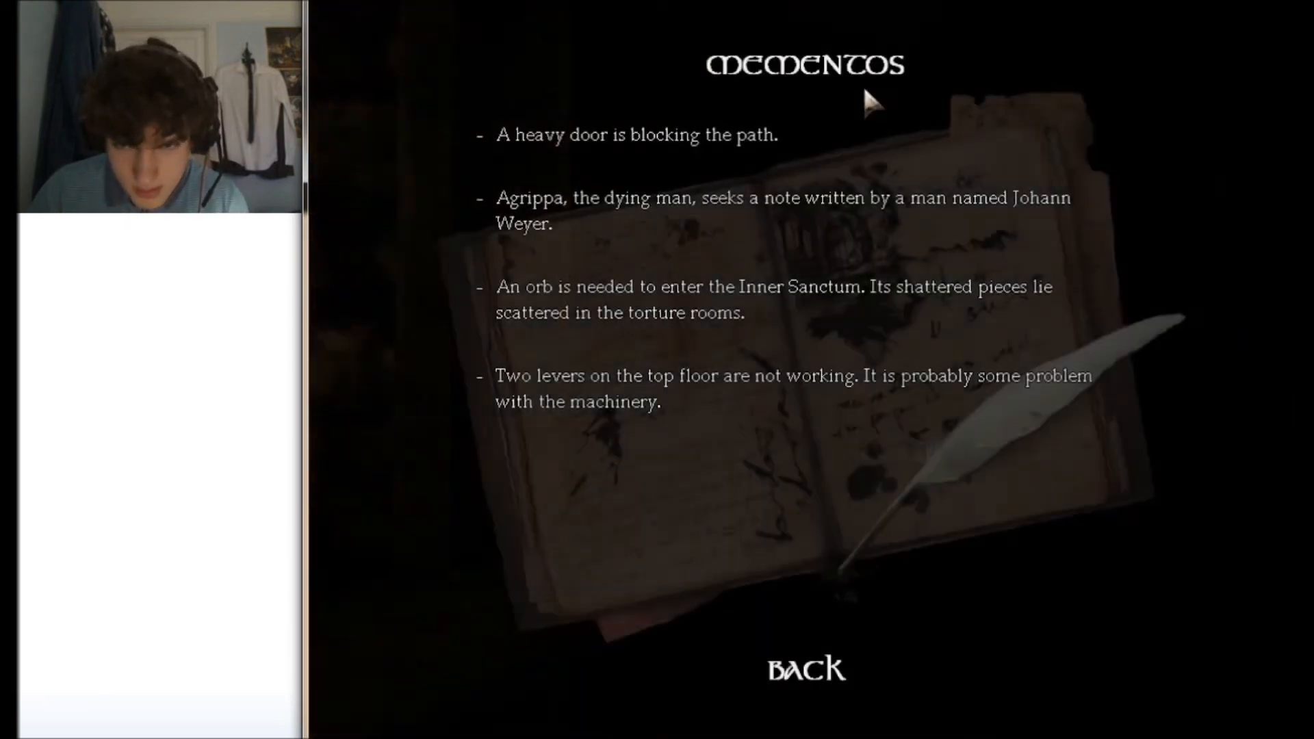
- Leave the Mementos objectives page and resume the game with the lantern raised
left_click(805, 668)
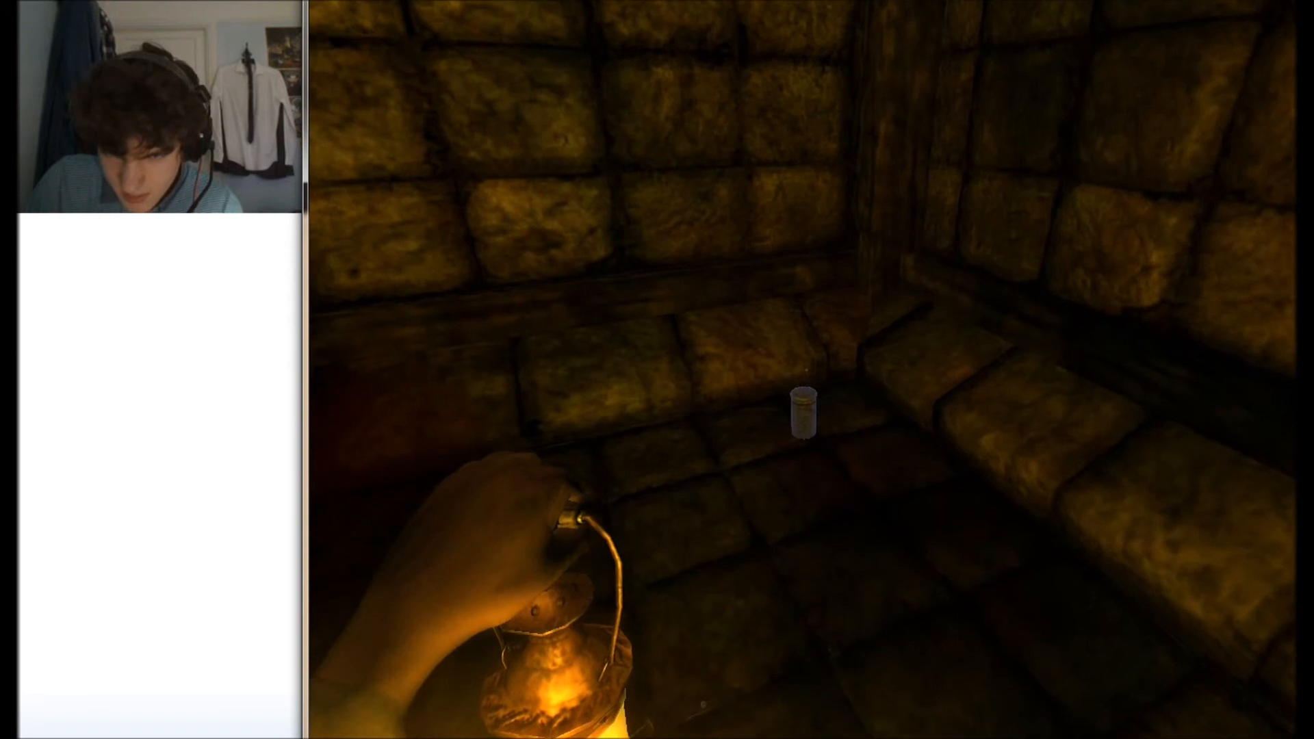
- Interact ahead while moving through the stone corridors toward the candlelit table
left_click(806, 415)
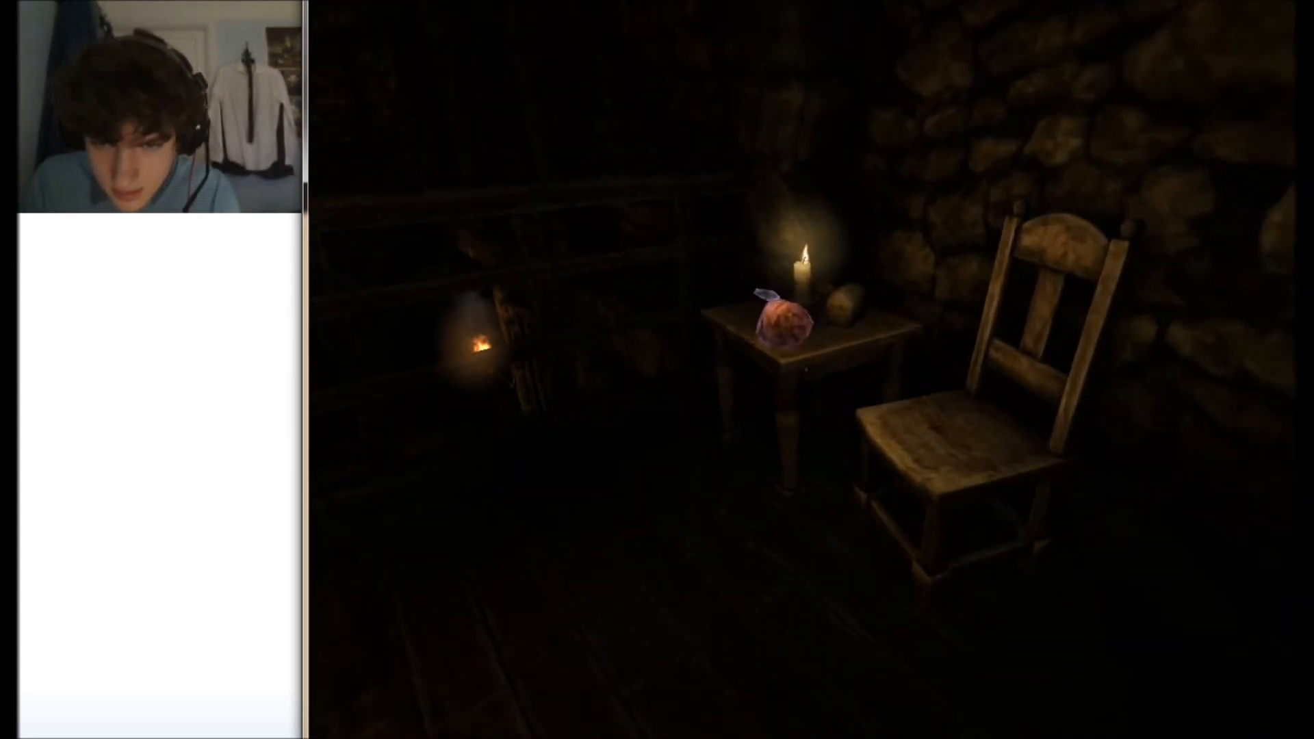
- Pick up the slab of fresh meat from the candlelit table into the inventory
left_click(779, 322)
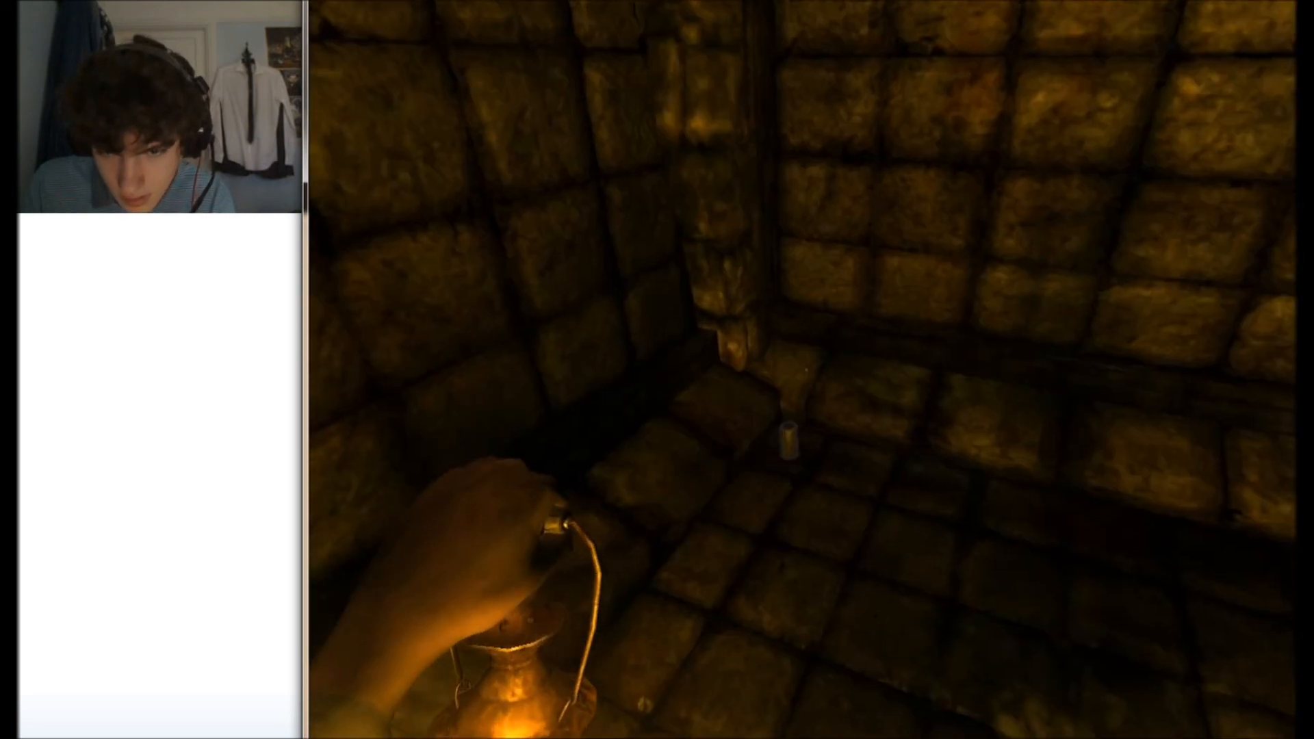
left_click(787, 436)
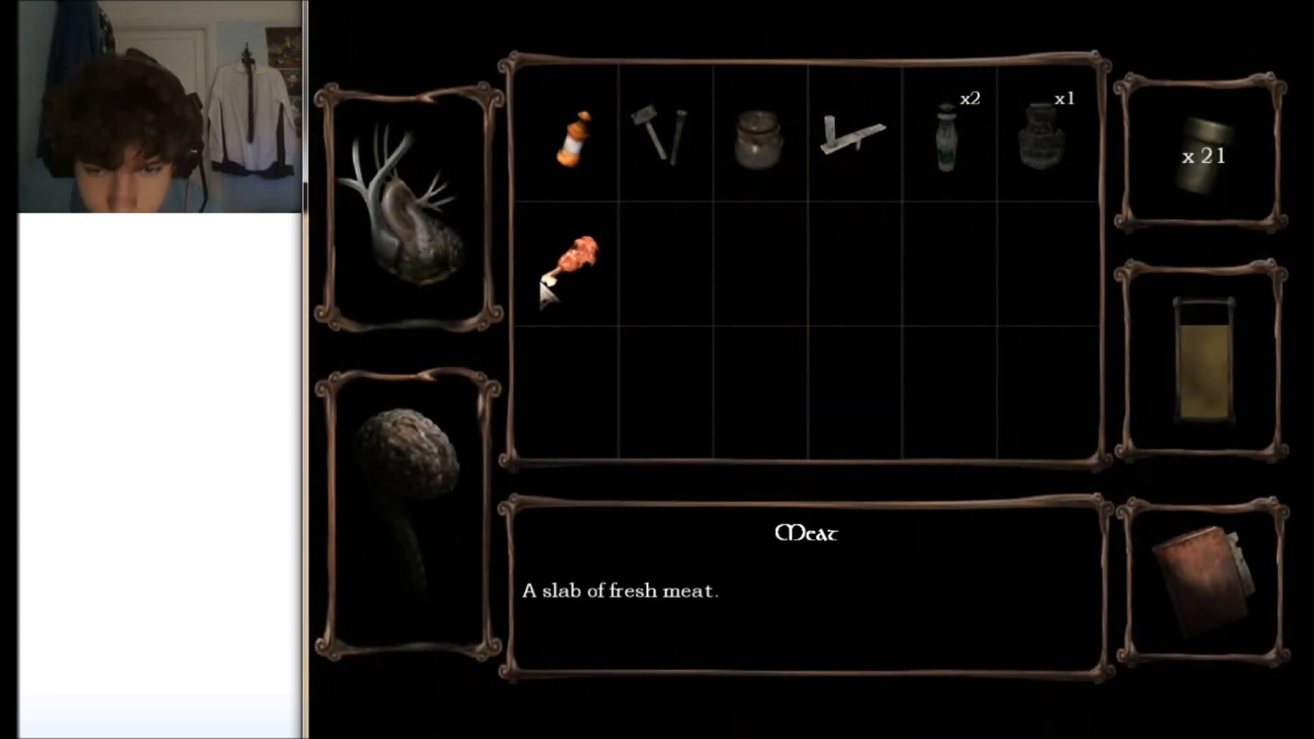
mouse_move(481, 427)
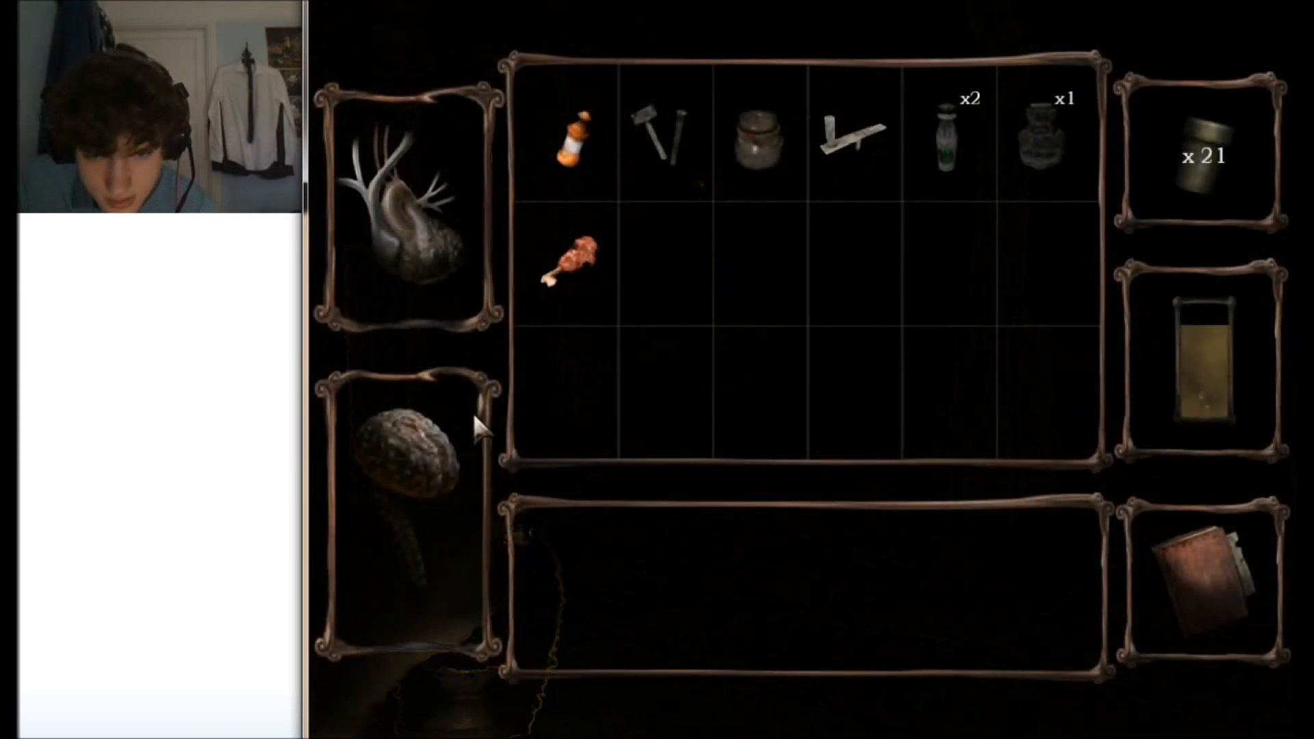